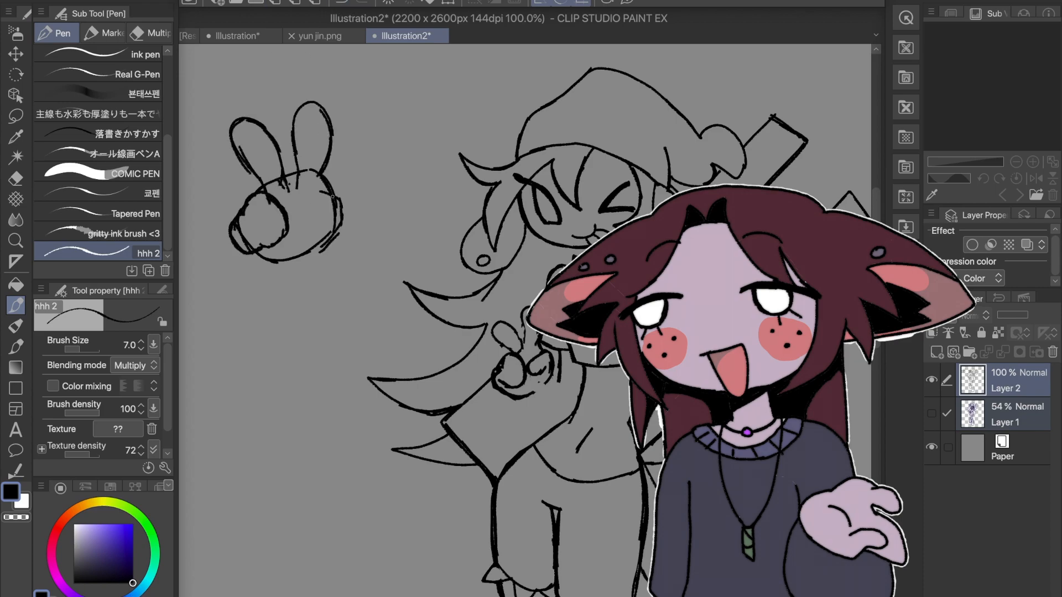
Step: Duplicate Layer 2 into a hidden Layer 2 Copy and reselect Layer 2
click(15, 53)
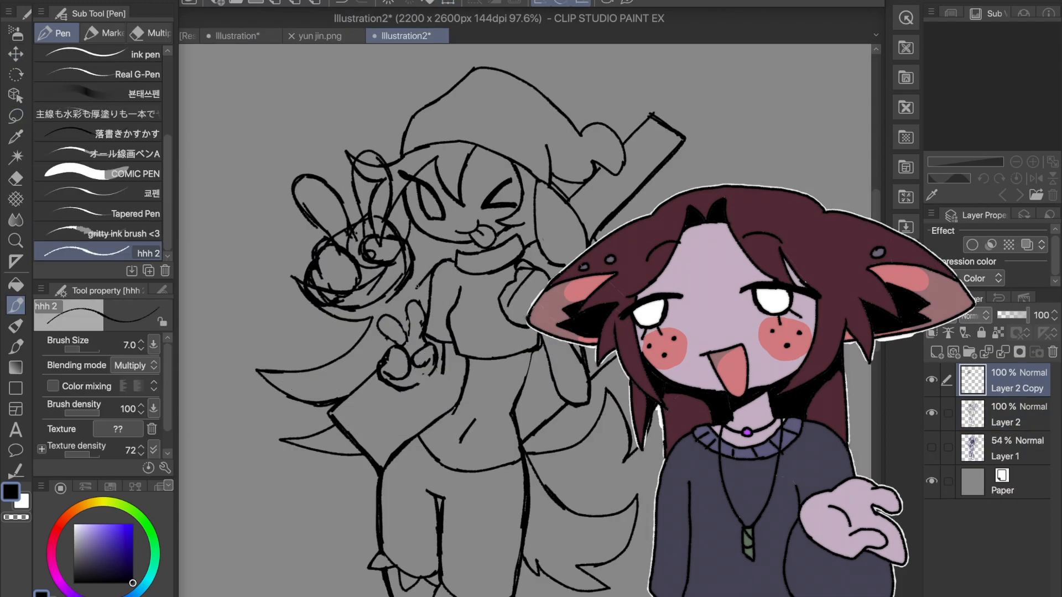
click(15, 54)
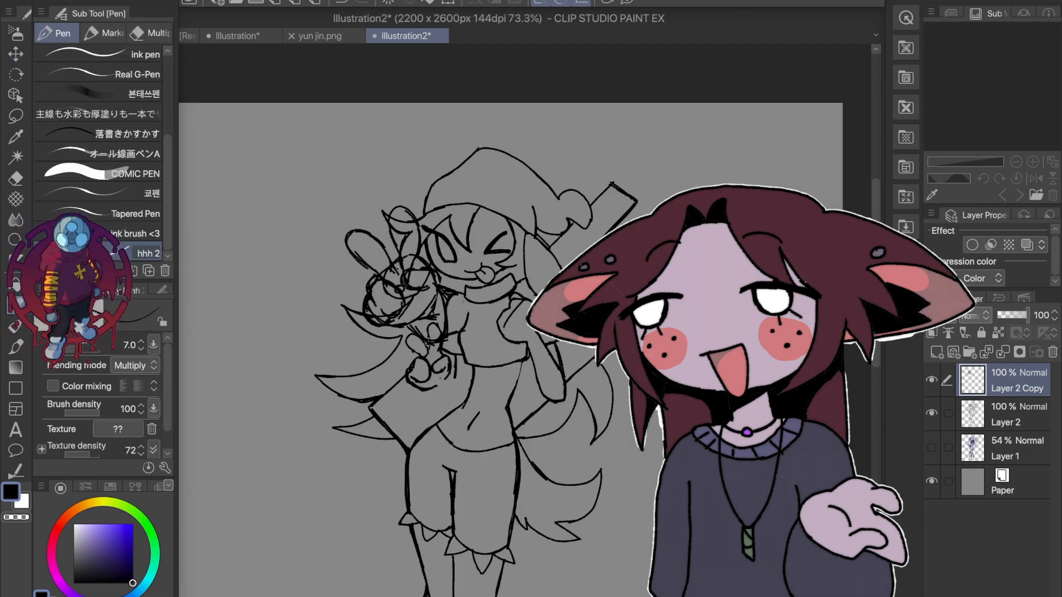
click(15, 53)
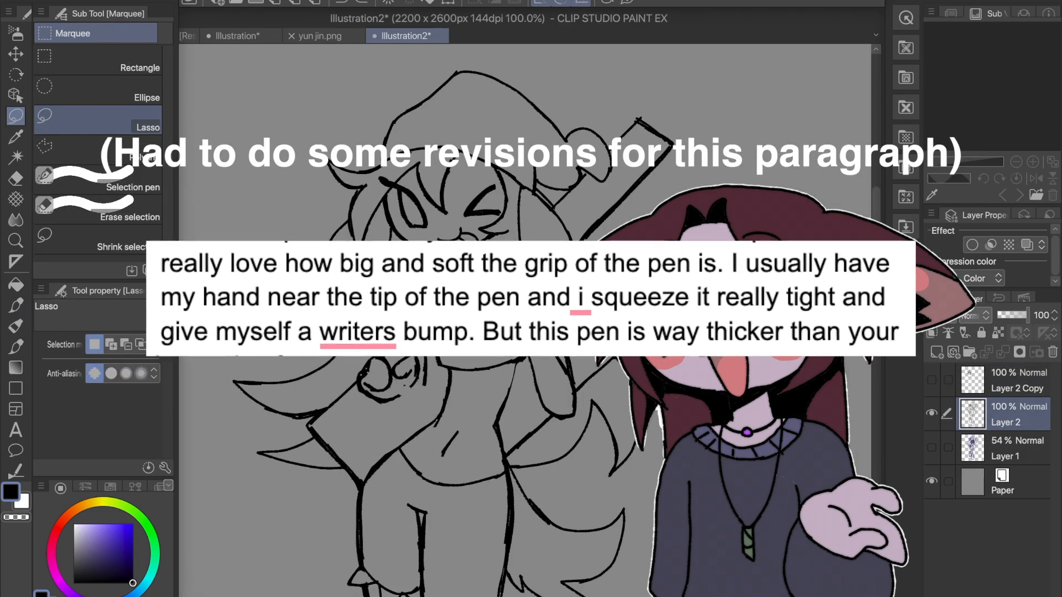
Step: Erase stray sketch lines on Layer 2 with the Hard eraser
click(15, 178)
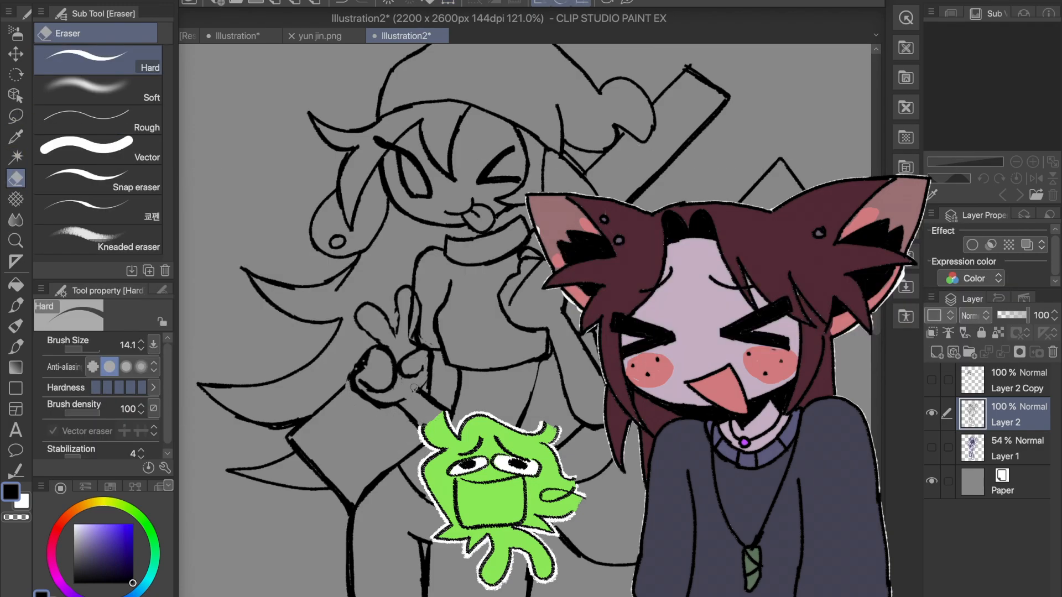
click(15, 116)
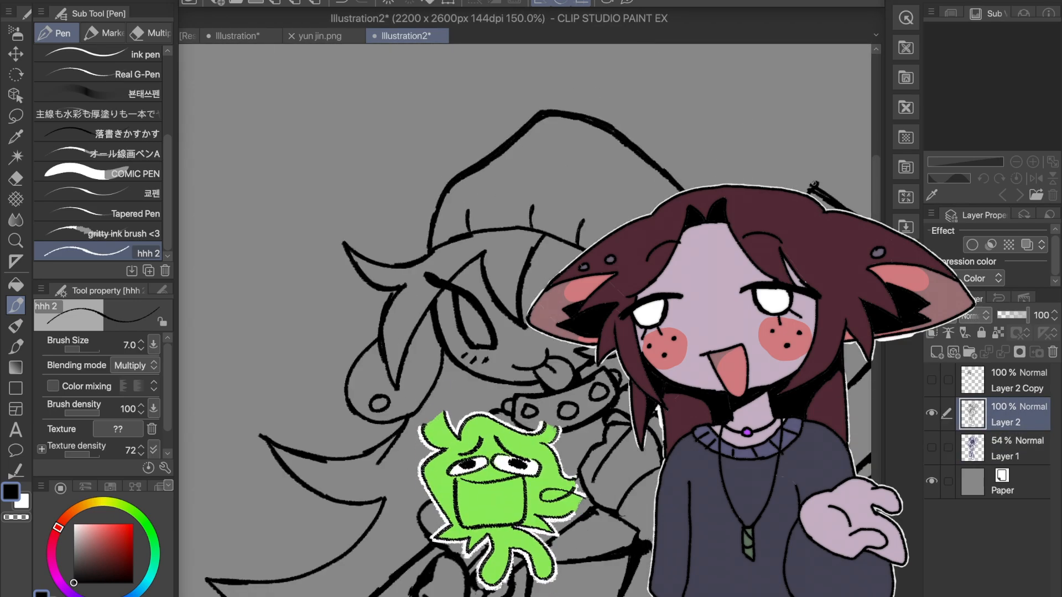
Step: Add a new layer and paint flat yellow hair, dark beanie, green top, dark shorts, red bar
click(389, 4)
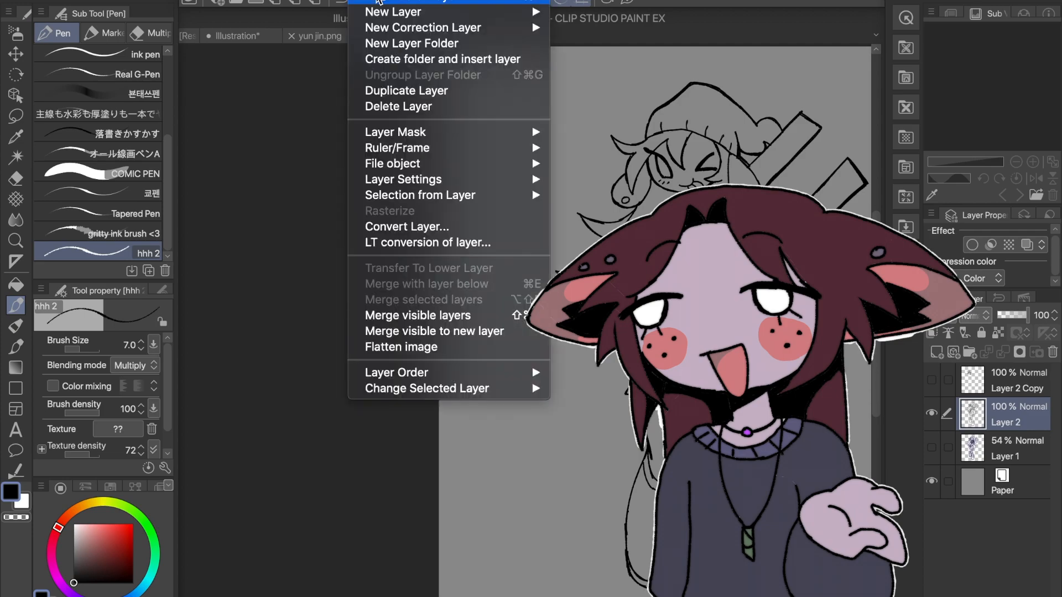
click(394, 12)
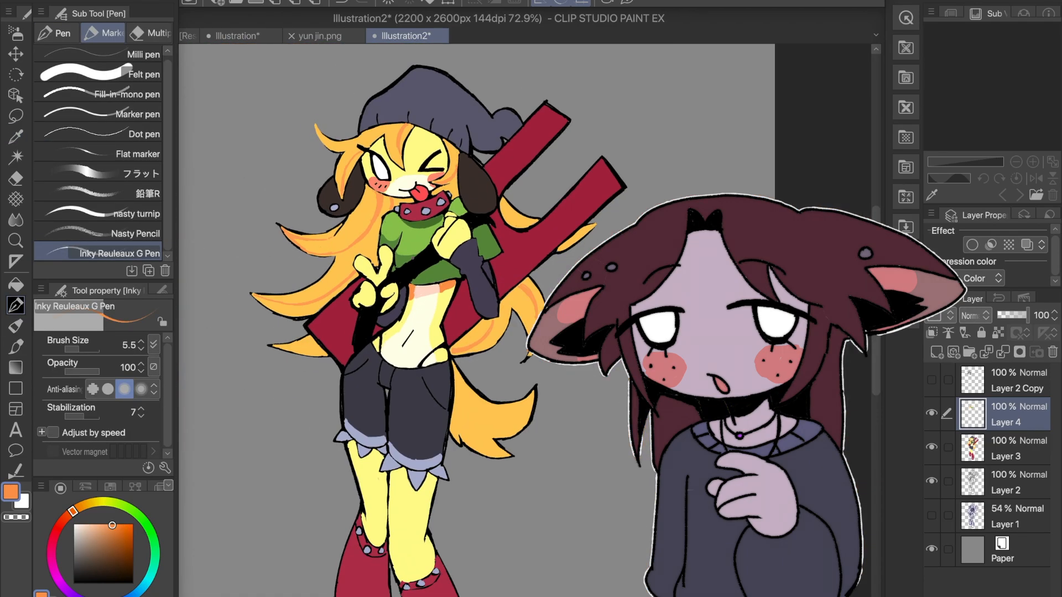
scroll(down, 3)
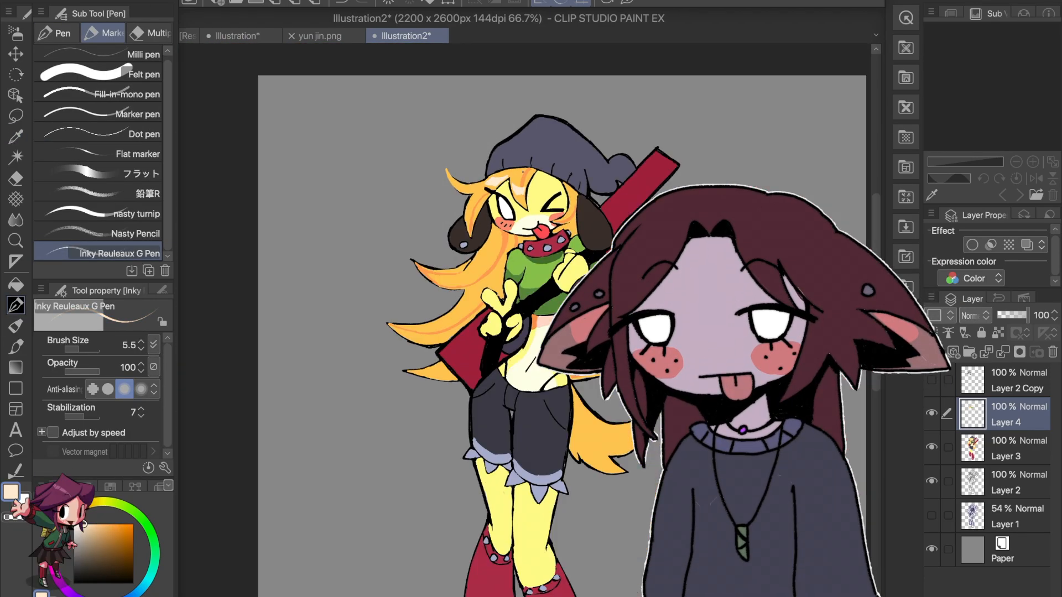